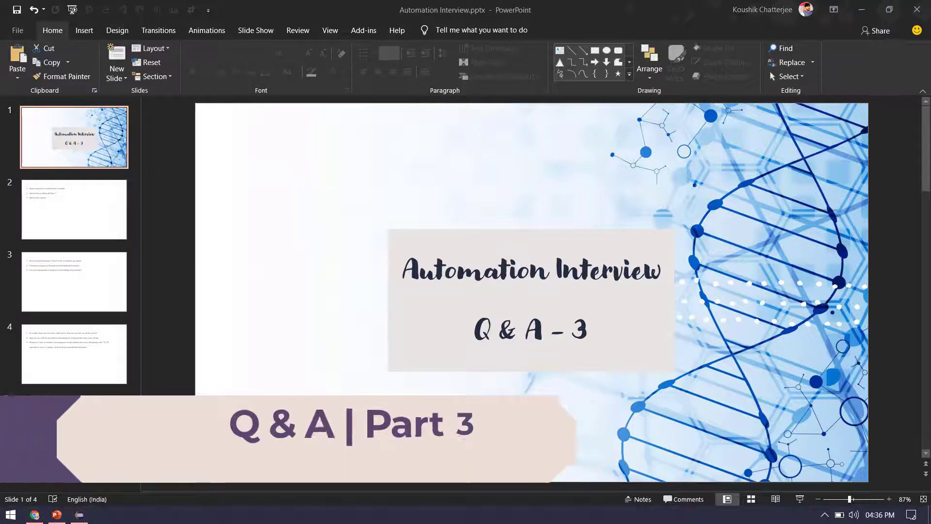
Step: Bring up slide 2 of the Automation Interview deck
{"action": "left_click", "coordinate": [74, 209]}
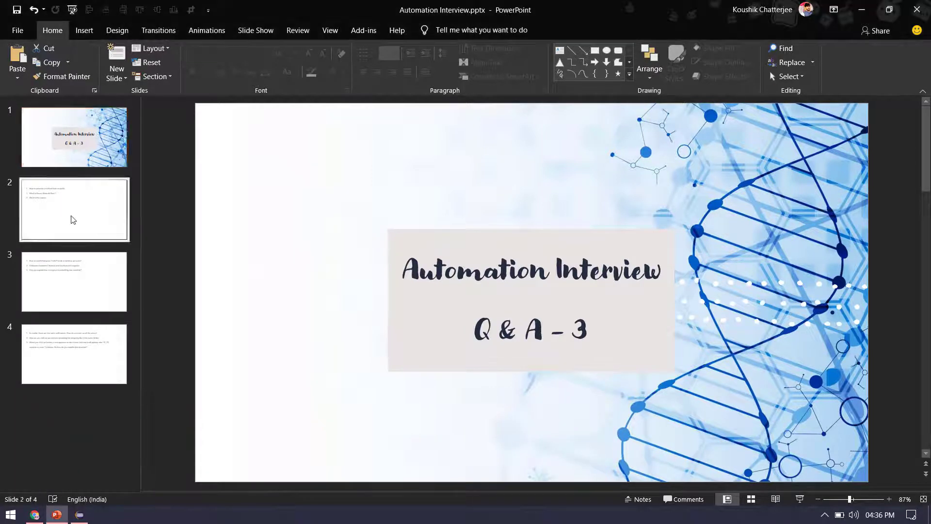
{"action": "left_click", "coordinate": [74, 209]}
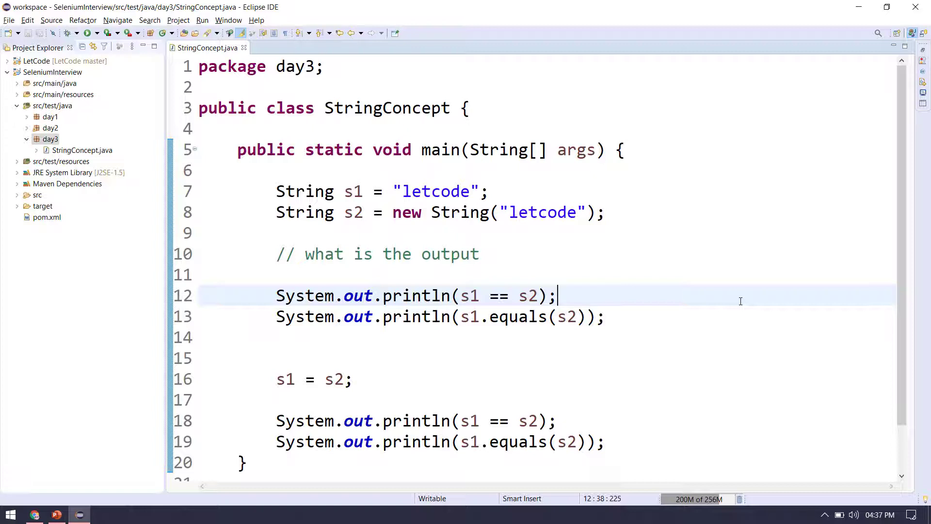
{"action": "mouse_move", "coordinate": [458, 286]}
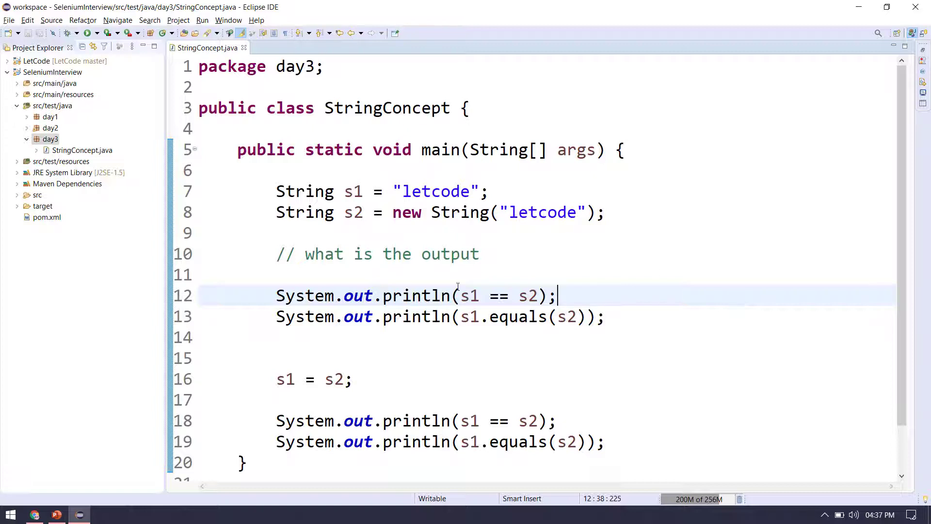
Step: Create empty Java classes B and A in package day3 via New > Class
{"action": "left_click", "coordinate": [50, 138]}
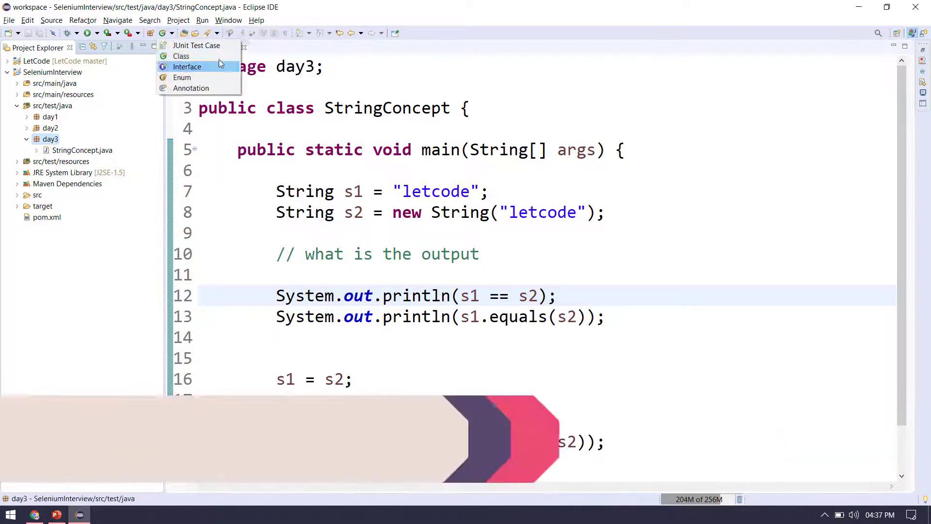
{"action": "left_click", "coordinate": [181, 56]}
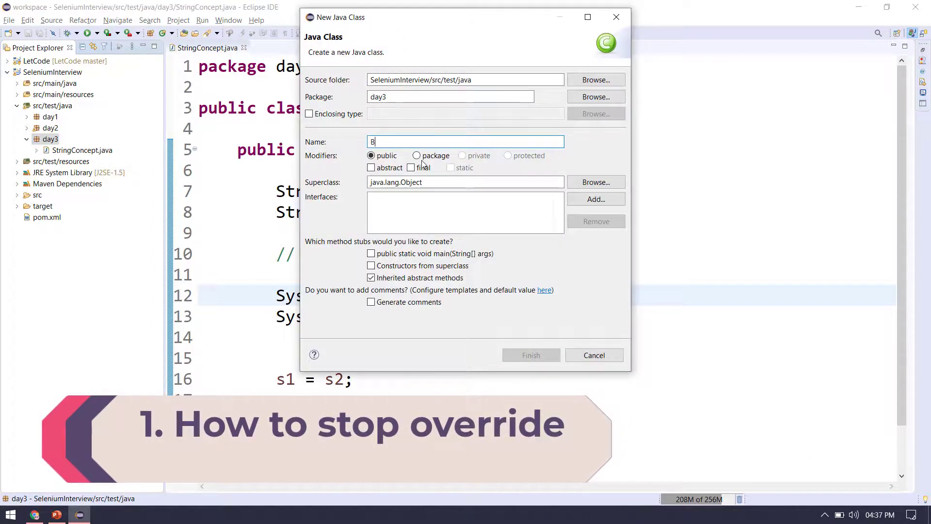
{"action": "left_click", "coordinate": [529, 355]}
{"action": "type", "text": "A"}
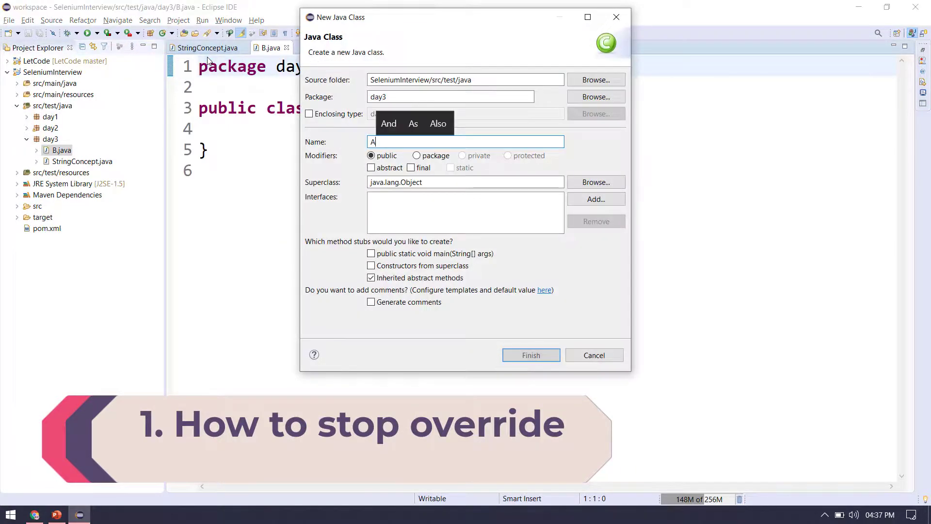
{"action": "left_click", "coordinate": [530, 355]}
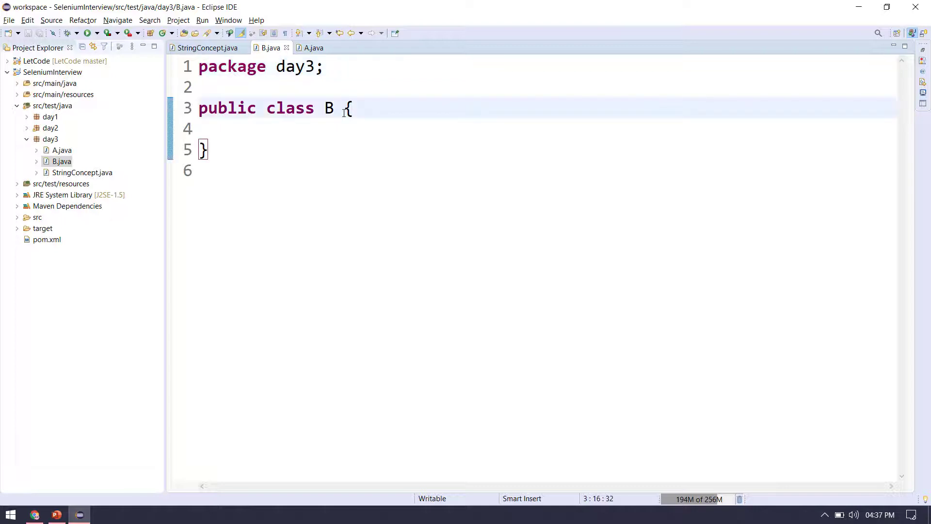
Step: Add 'extends A' to class B and write a saved int getNumber() { return 0; } in A
{"action": "type", "text": "e"}
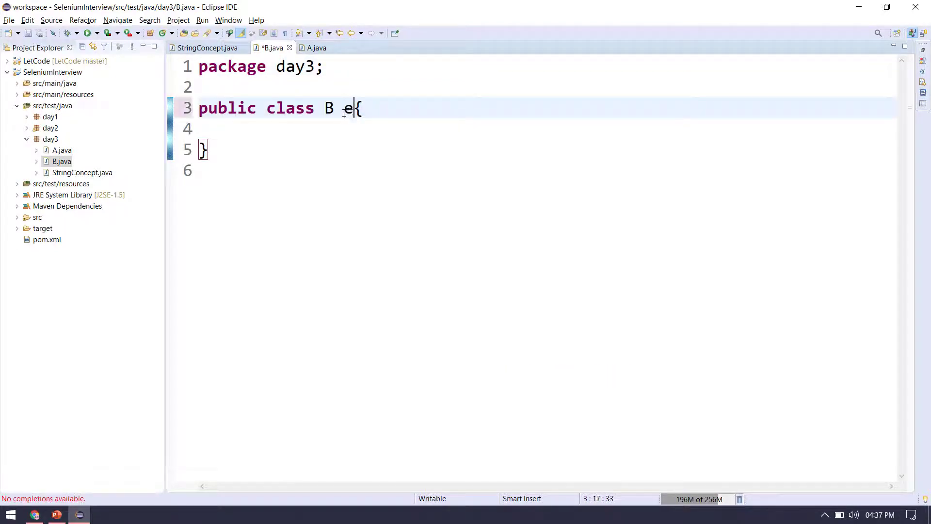
{"action": "type", "text": "xtends A"}
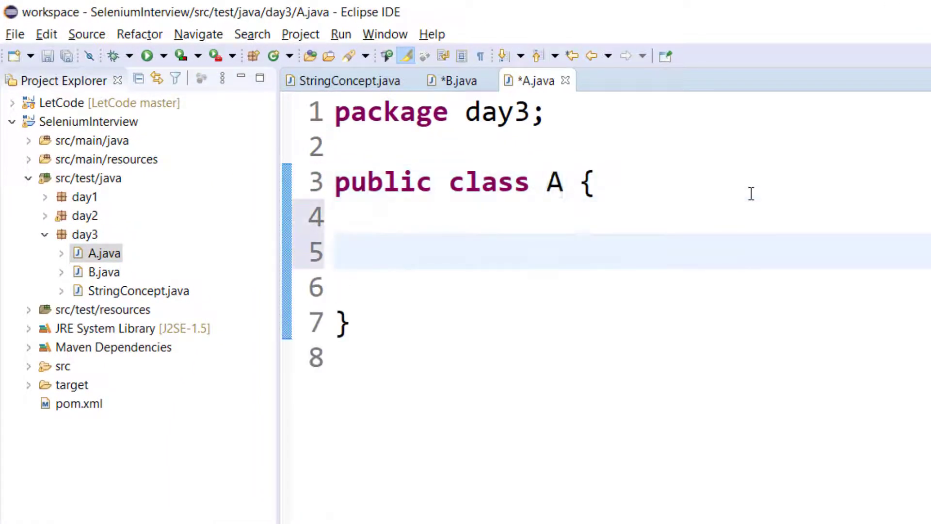
{"action": "type", "text": "void in"}
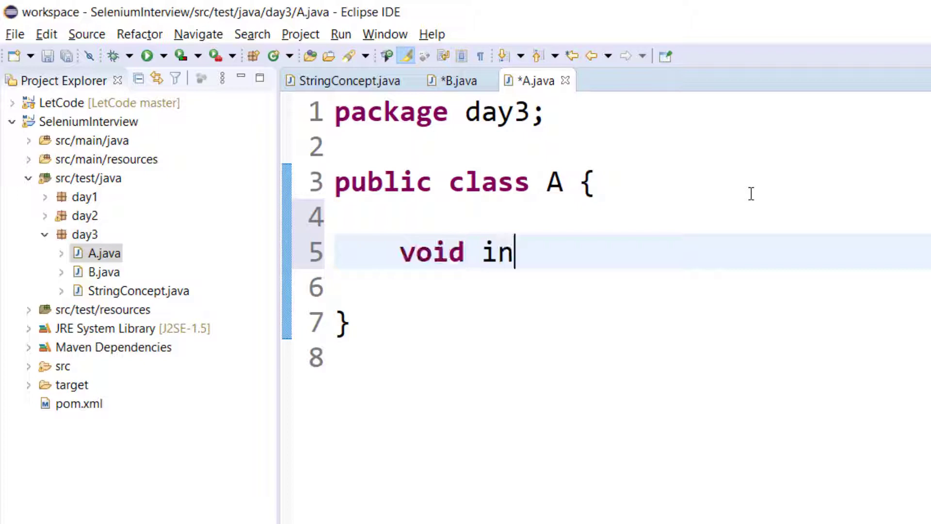
{"action": "type", "text": "t getNum"}
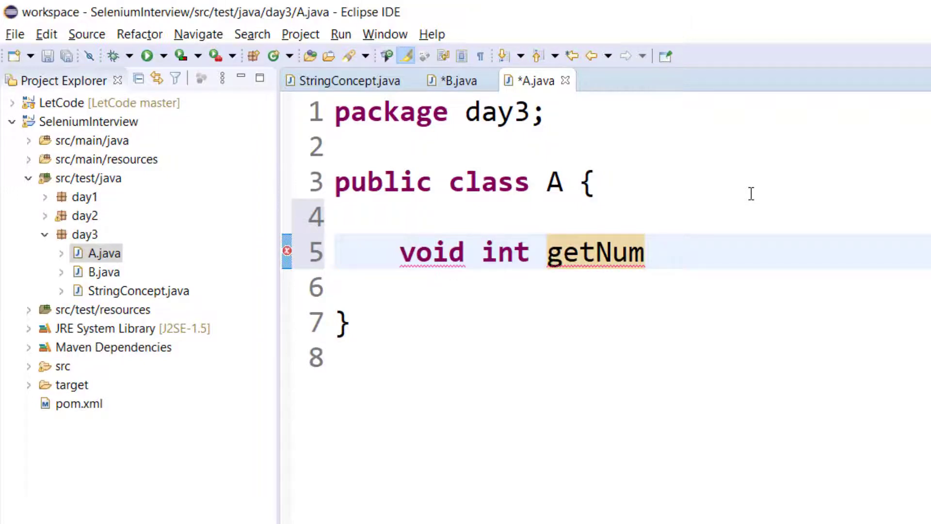
{"action": "type", "text": "ber()"}
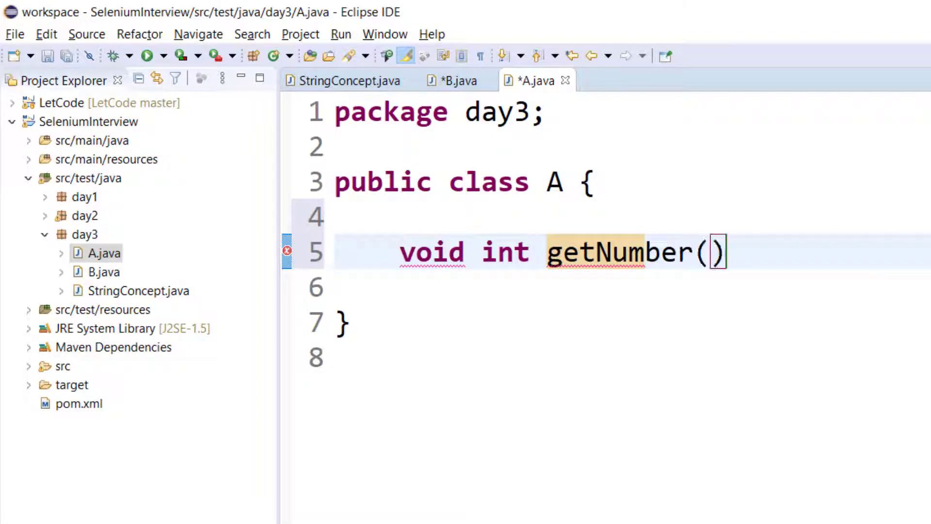
{"action": "type", "text": "{"}
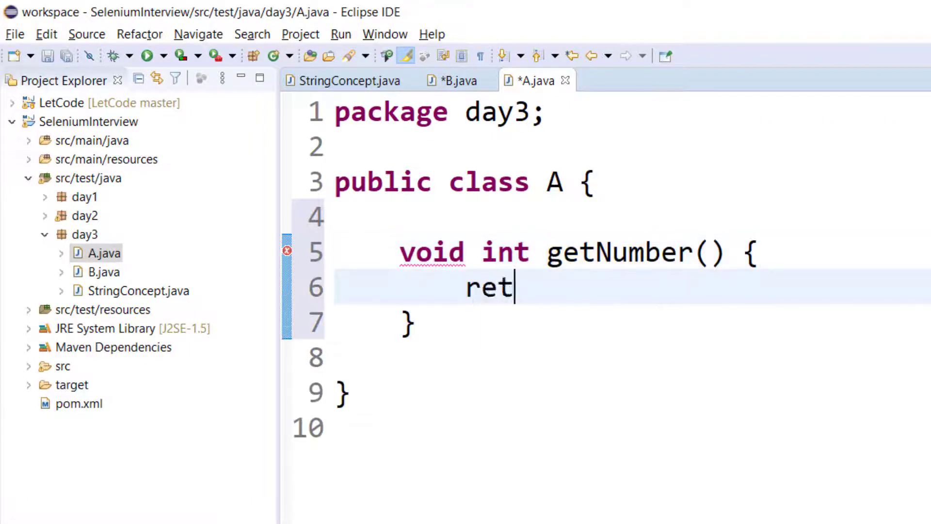
{"action": "type", "text": "urn 0;"}
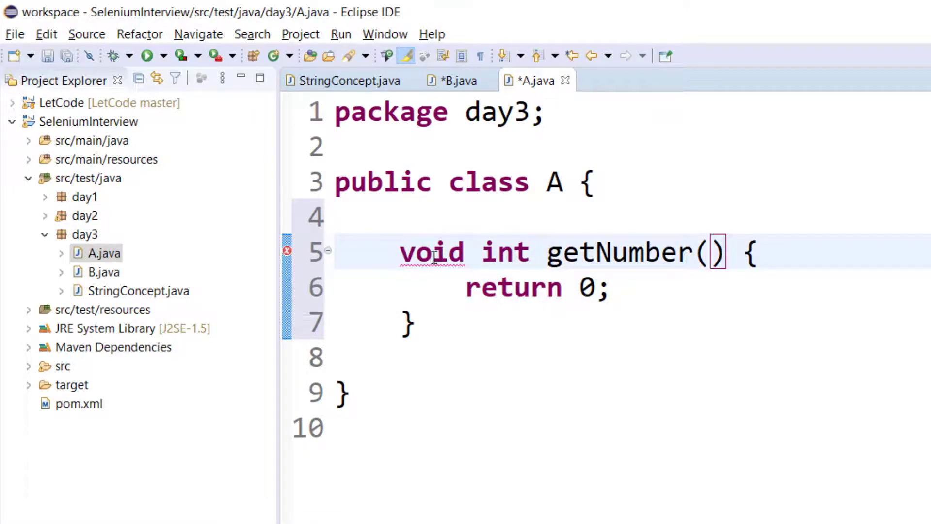
{"action": "key", "text": "BackSpace"}
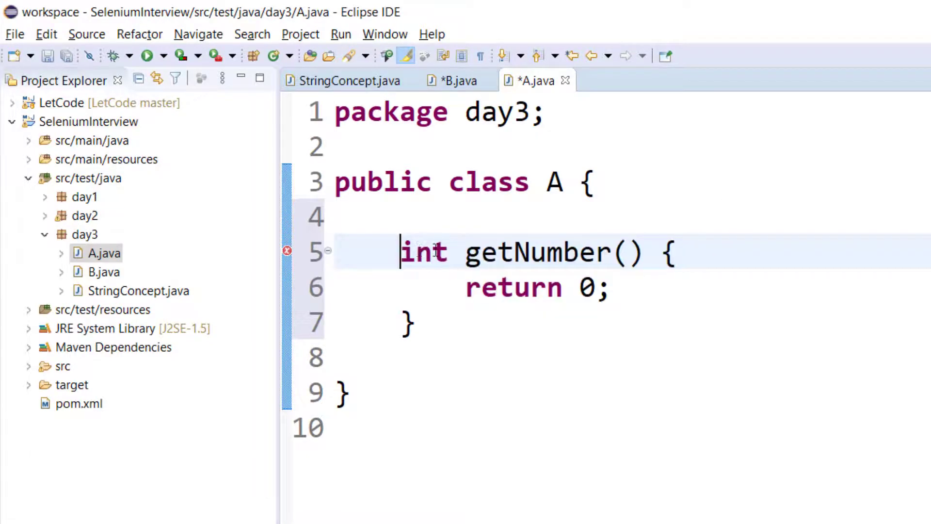
{"action": "key", "text": "ctrl+s"}
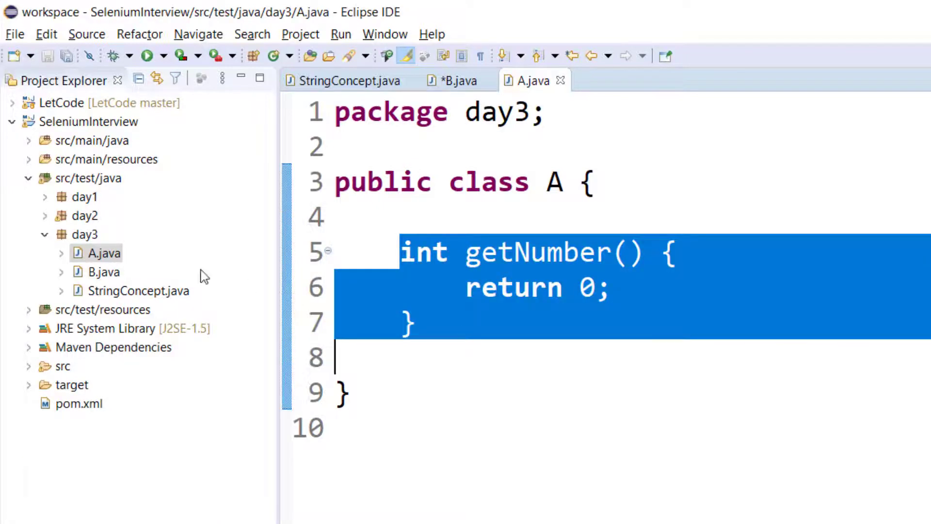
{"action": "left_click", "coordinate": [456, 81]}
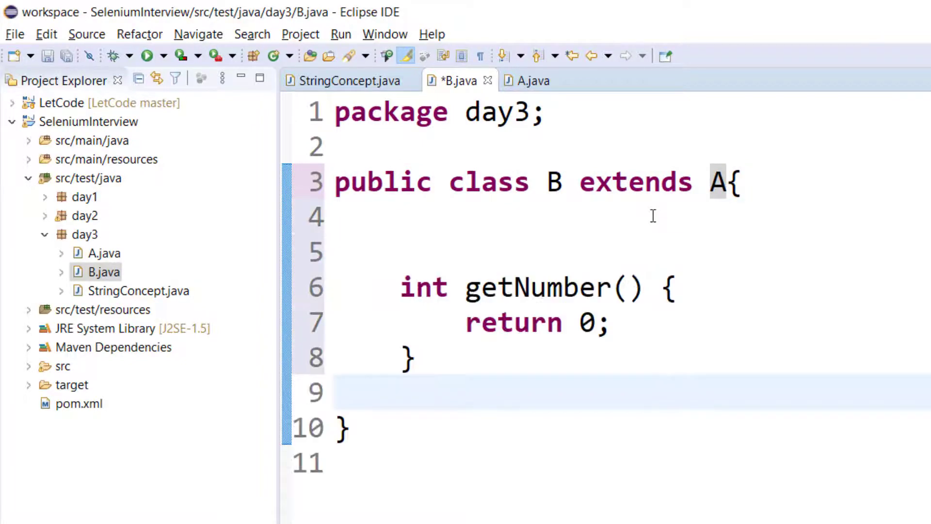
{"action": "key", "text": "ctrl+s"}
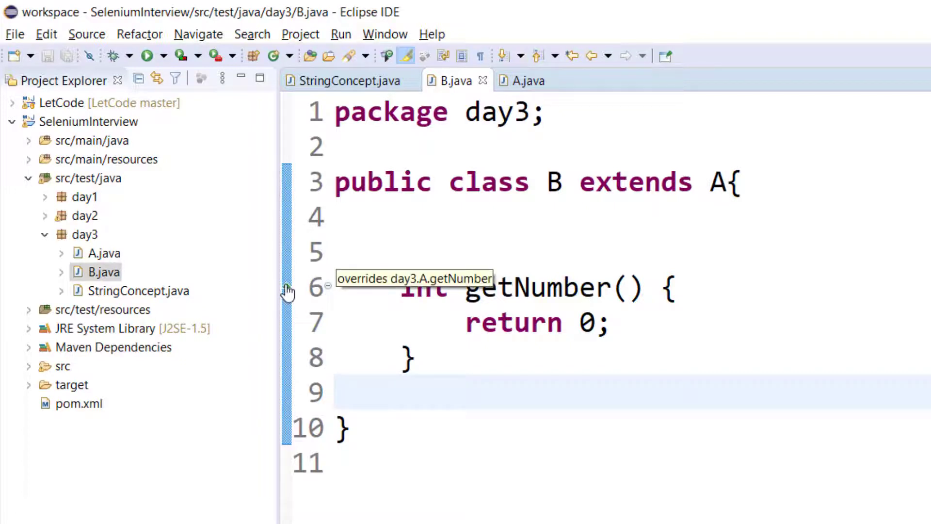
{"action": "type", "text": "@"}
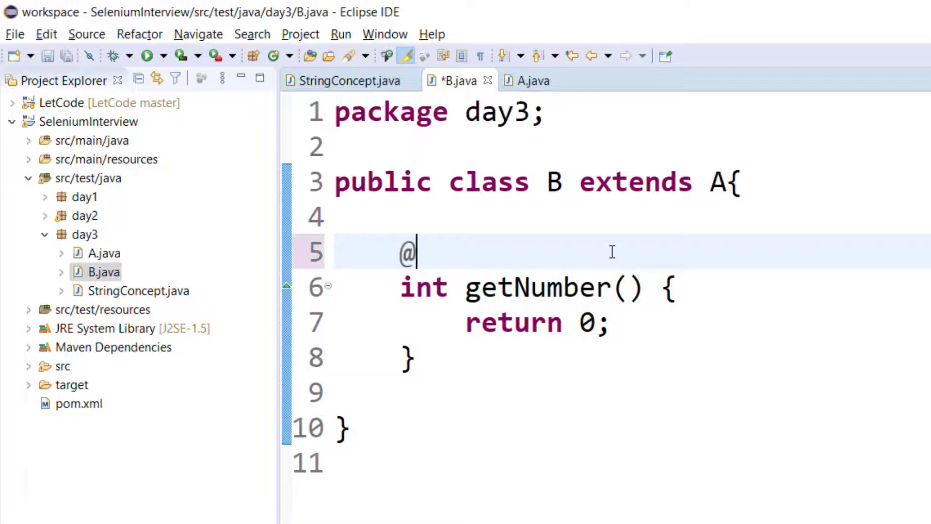
{"action": "type", "text": "over"}
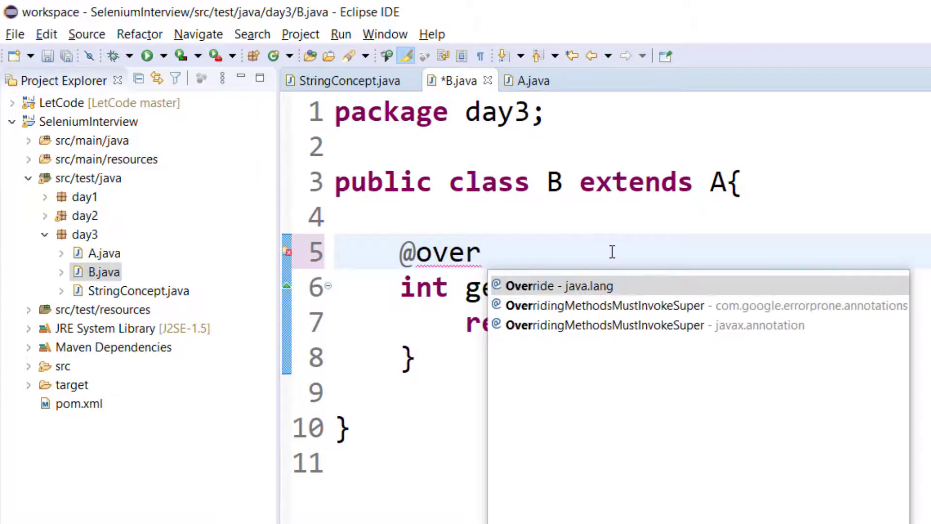
{"action": "left_click", "coordinate": [555, 286]}
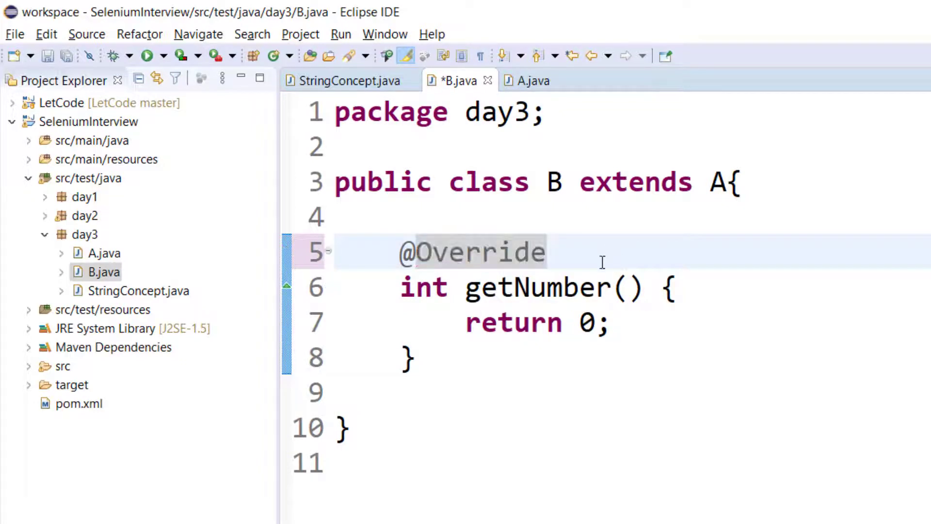
{"action": "key", "text": "ctrl+s"}
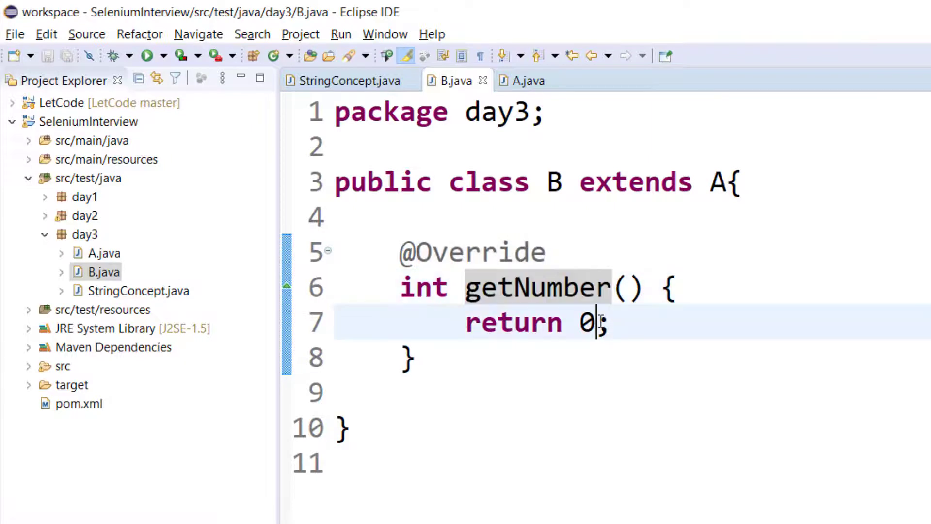
{"action": "type", "text": "1"}
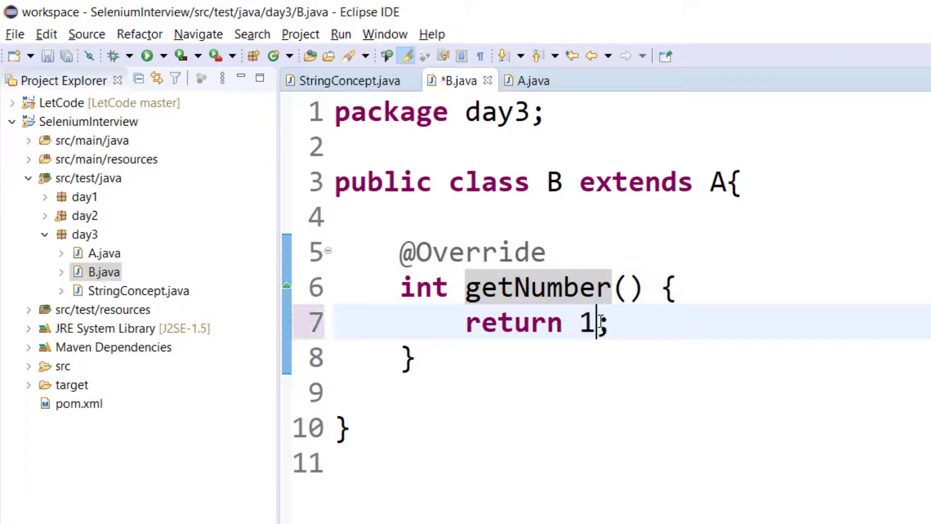
{"action": "key", "text": "ctrl+s"}
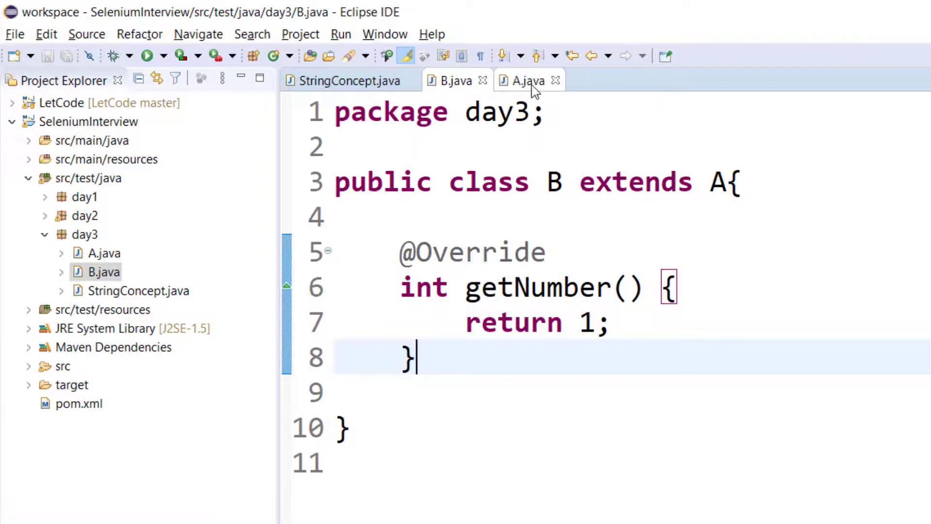
Step: Mark A's getNumber as private and compare it with B's overriding method
{"action": "left_click", "coordinate": [526, 80]}
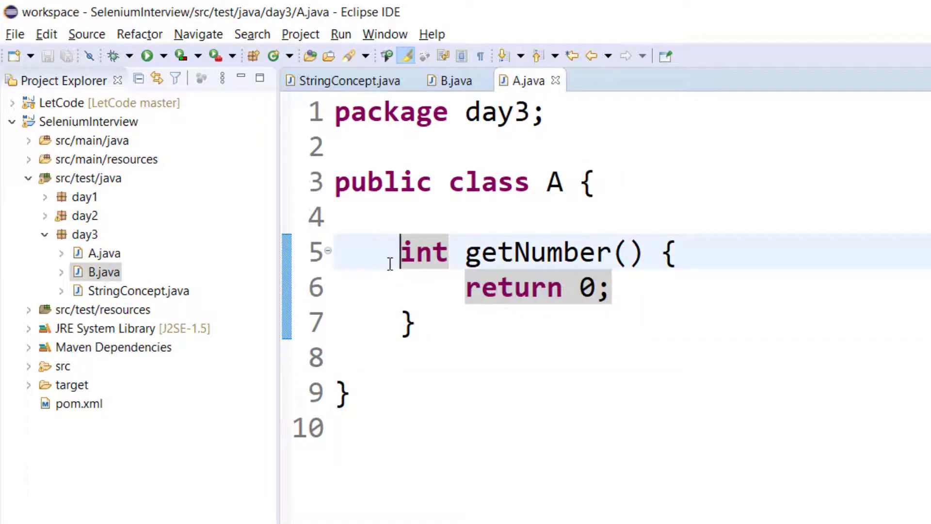
{"action": "type", "text": "private"}
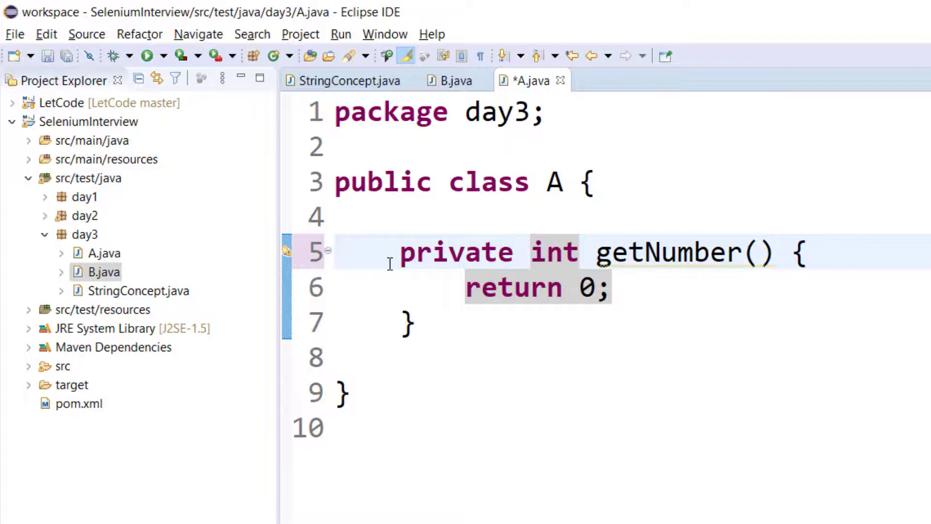
{"action": "double_click", "coordinate": [669, 251]}
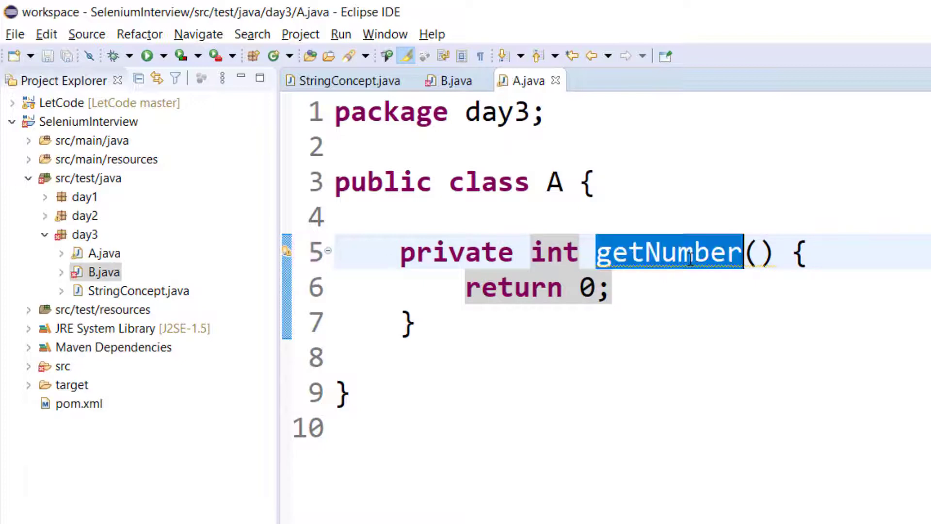
{"action": "left_click", "coordinate": [453, 80]}
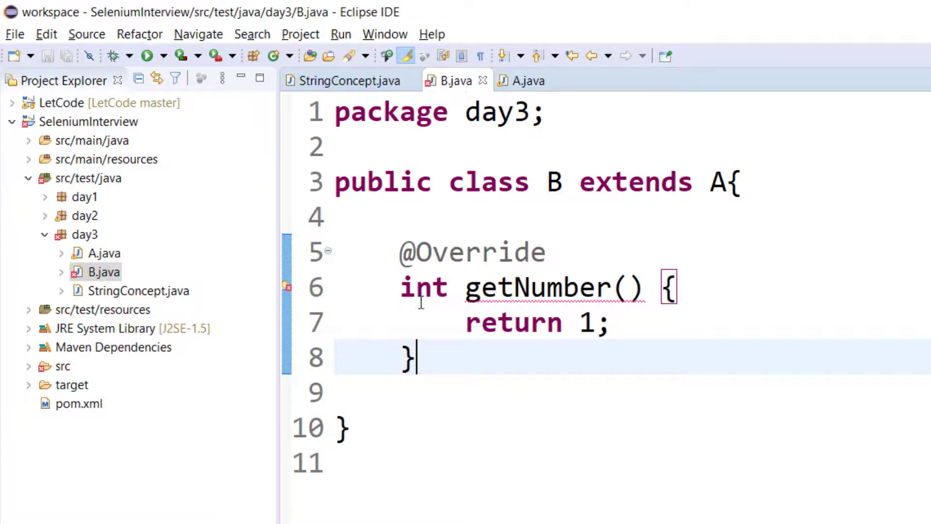
{"action": "left_click_drag", "start_coordinate": [402, 358], "coordinate": [402, 251]}
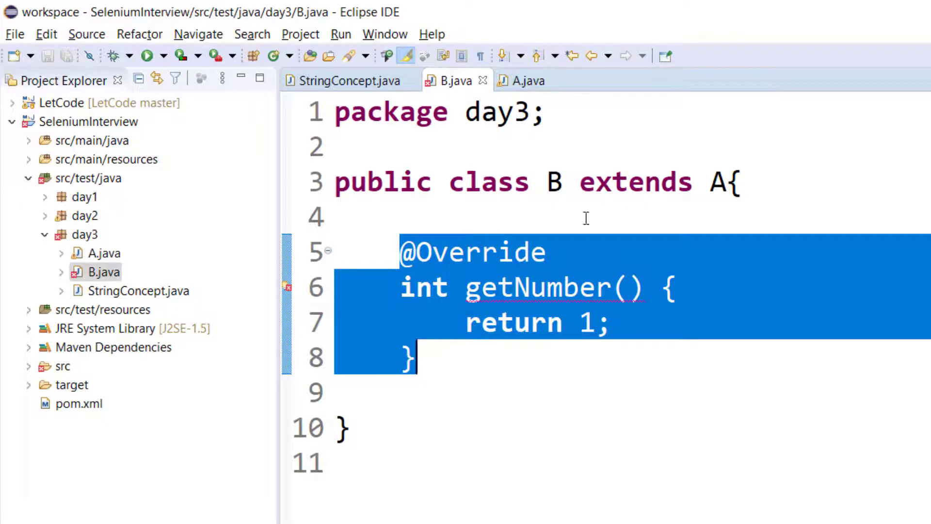
{"action": "left_click", "coordinate": [525, 81]}
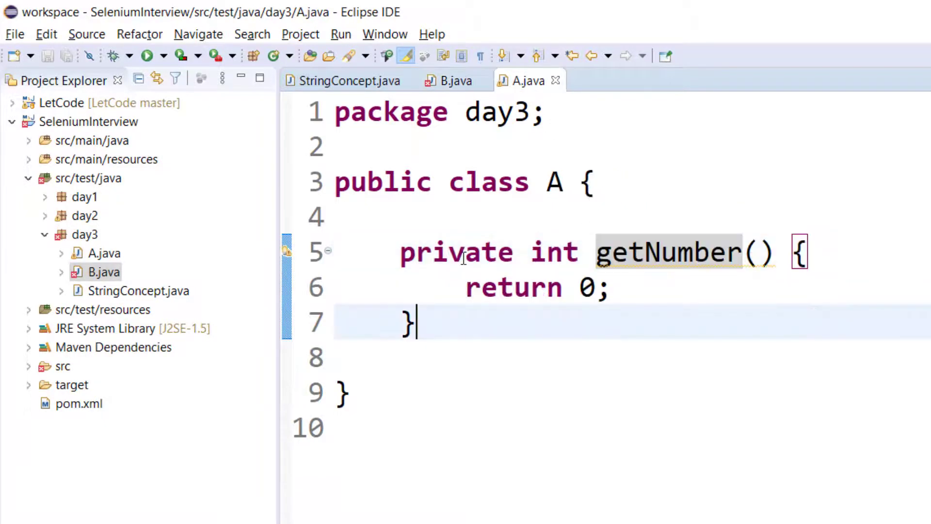
Step: Replace private with final on A's getNumber and view B's cannot-override error
{"action": "double_click", "coordinate": [456, 251]}
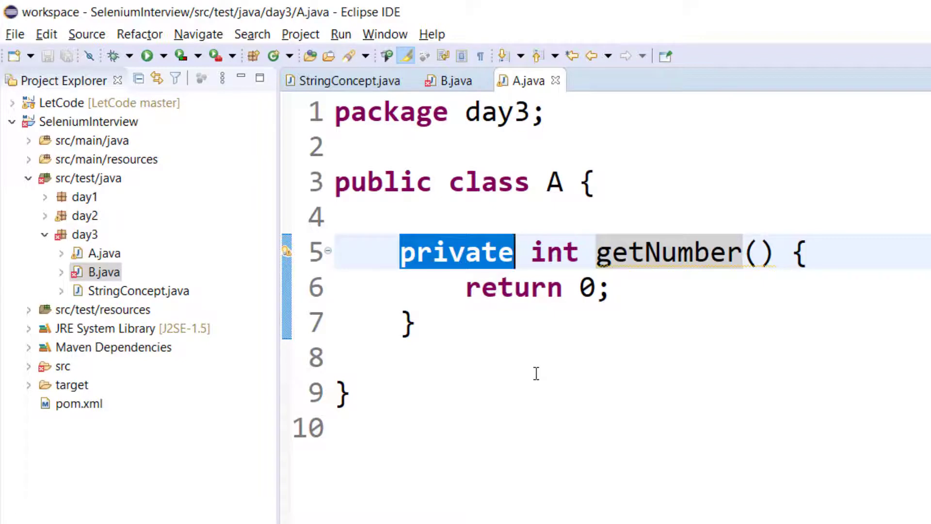
{"action": "type", "text": "fina"}
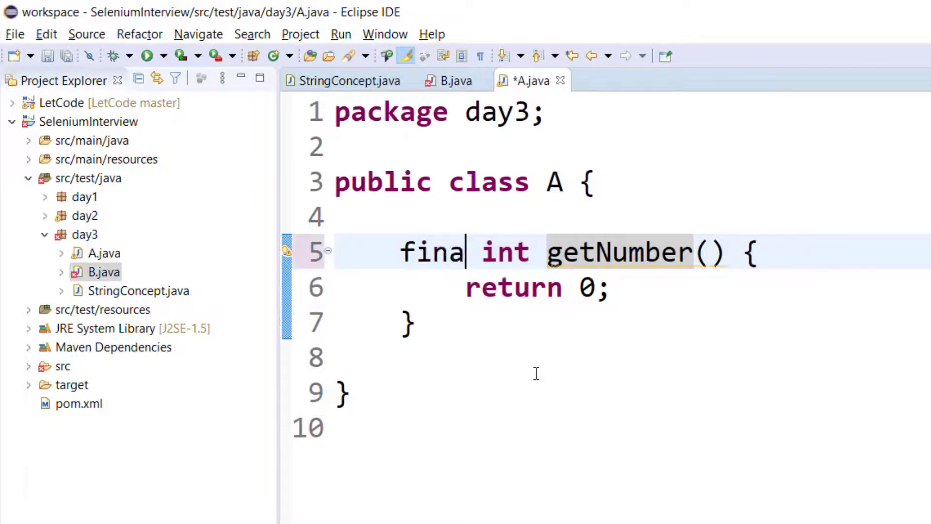
{"action": "type", "text": "l"}
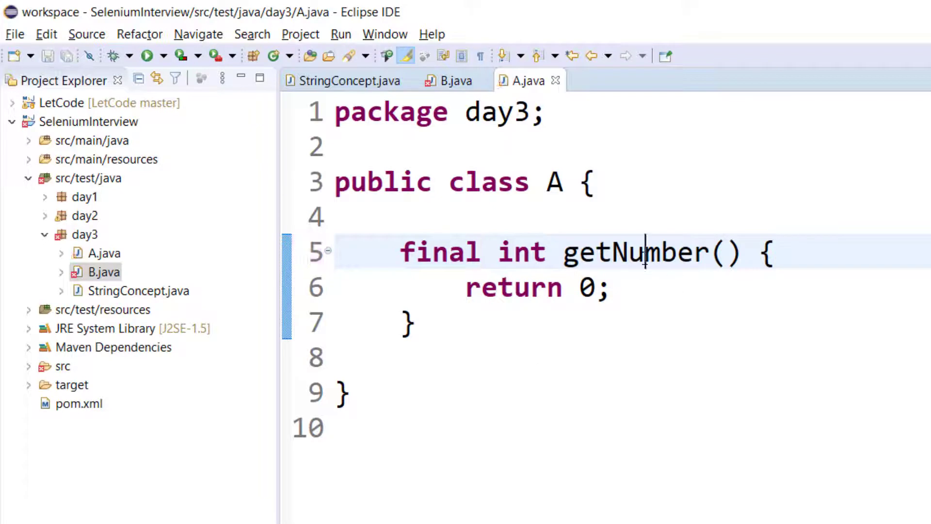
{"action": "double_click", "coordinate": [636, 251]}
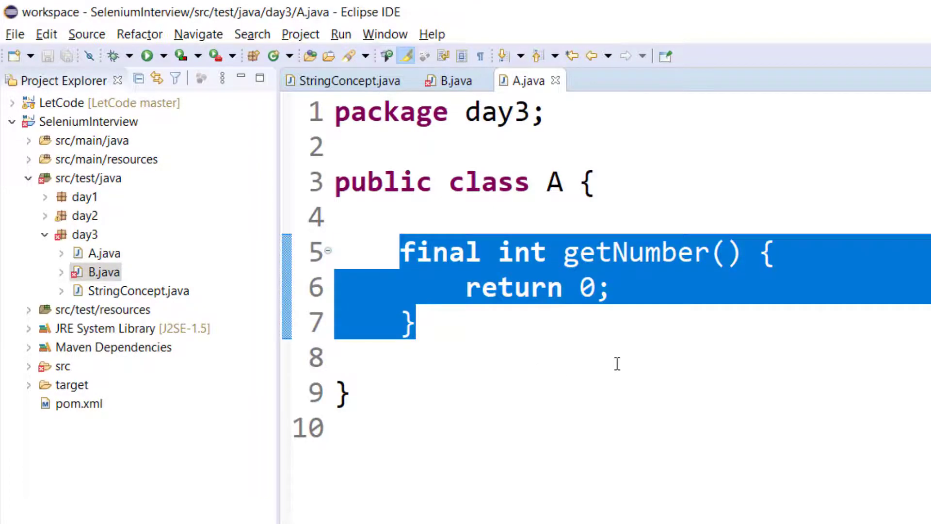
{"action": "left_click", "coordinate": [455, 80]}
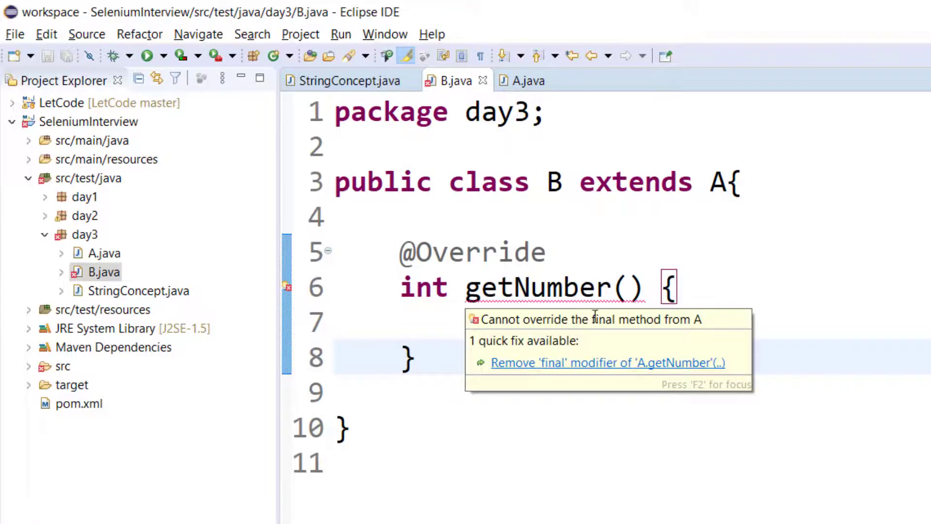
{"action": "double_click", "coordinate": [546, 320]}
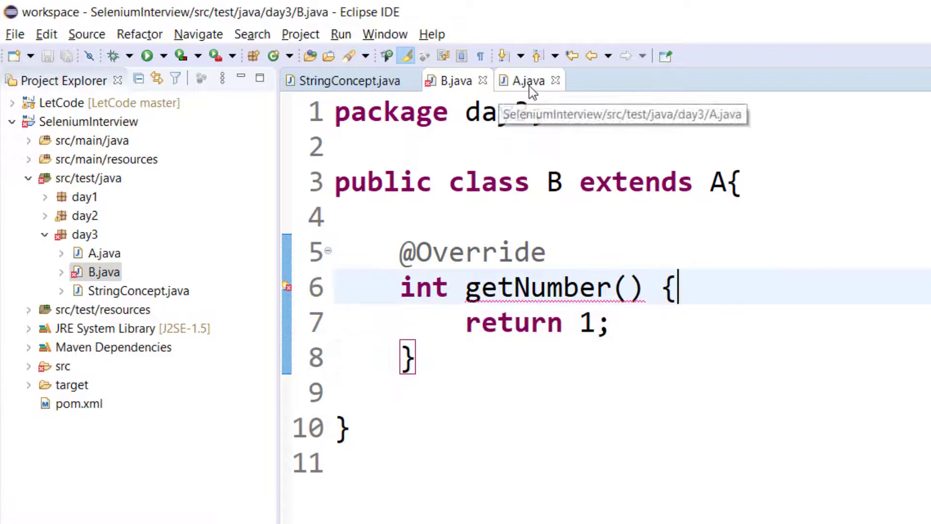
{"action": "left_click", "coordinate": [525, 81]}
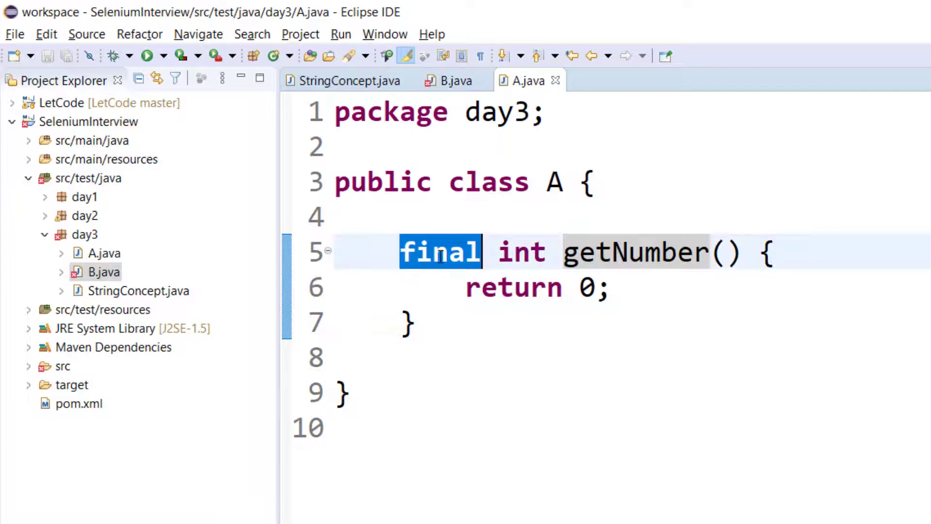
{"action": "mouse_move", "coordinate": [493, 386]}
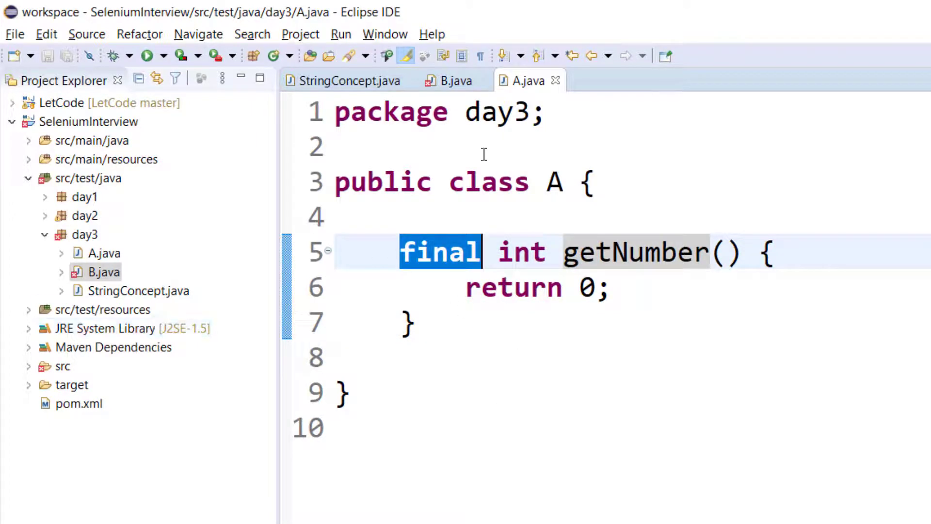
{"action": "left_click", "coordinate": [454, 80]}
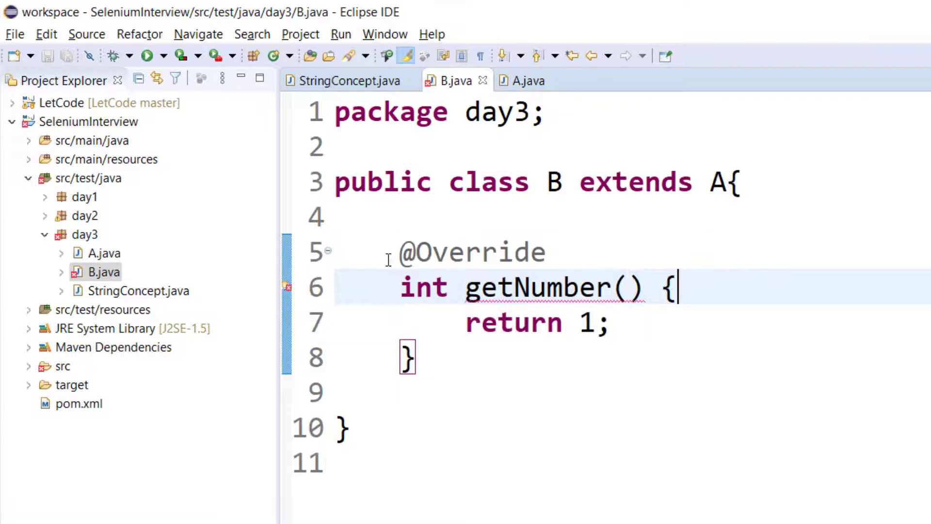
Step: Show the slide asking how to prevent a method from being overridden
{"action": "key", "text": "ctrl+/"}
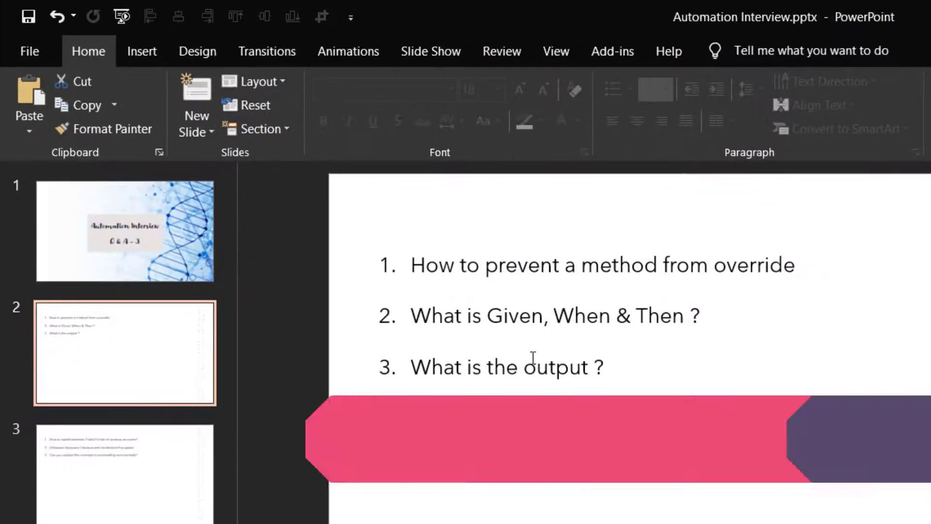
Step: Comment out B's getNumber override, then open and scroll through StringConcept.java
{"action": "double_click", "coordinate": [558, 367]}
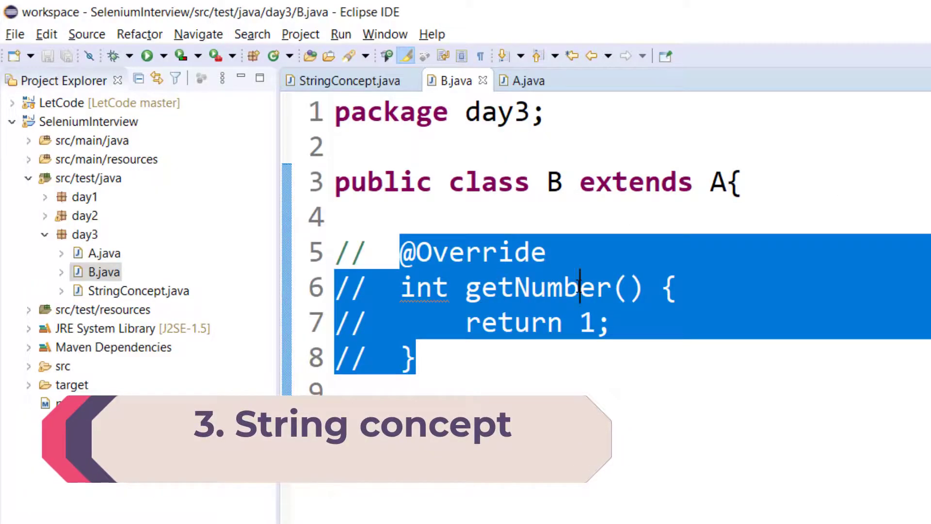
{"action": "left_click", "coordinate": [346, 80]}
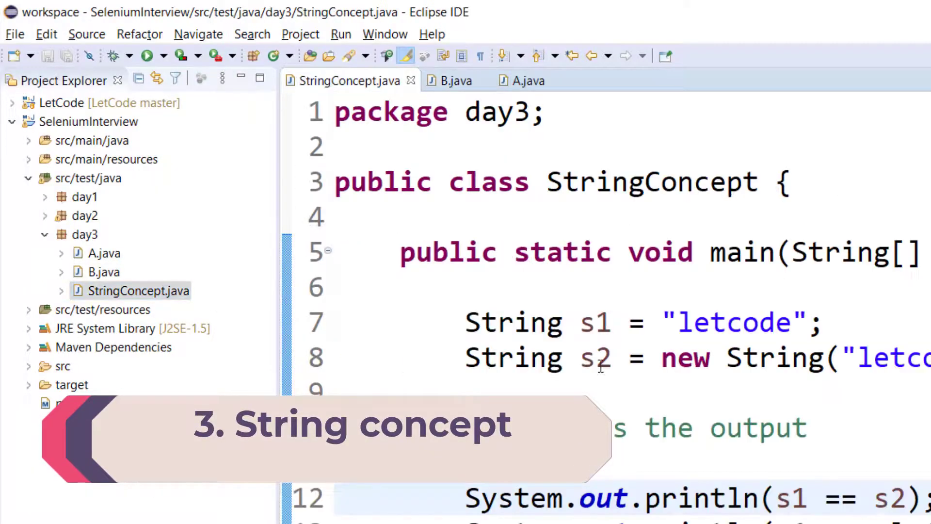
{"action": "scroll", "scroll_direction": "down", "scroll_amount": 3}
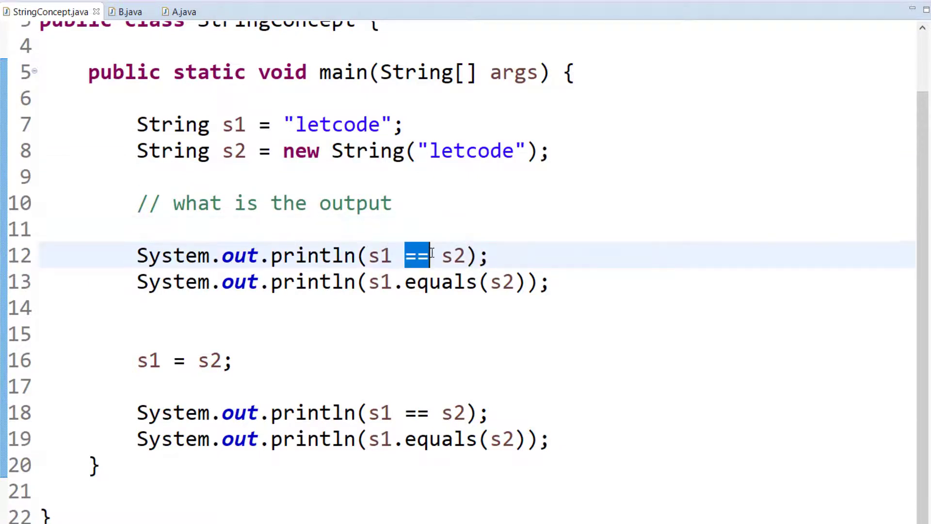
{"action": "left_click", "coordinate": [510, 228]}
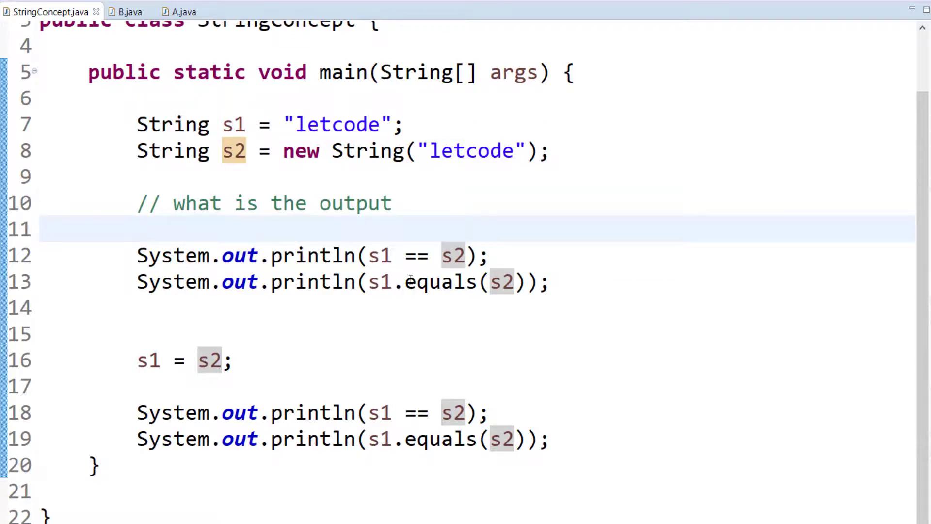
{"action": "double_click", "coordinate": [439, 281]}
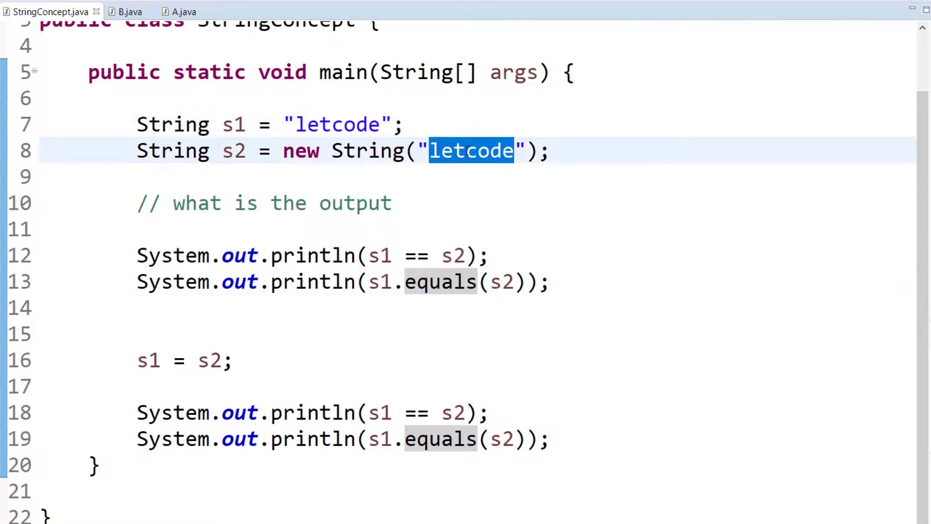
{"action": "left_click", "coordinate": [484, 256]}
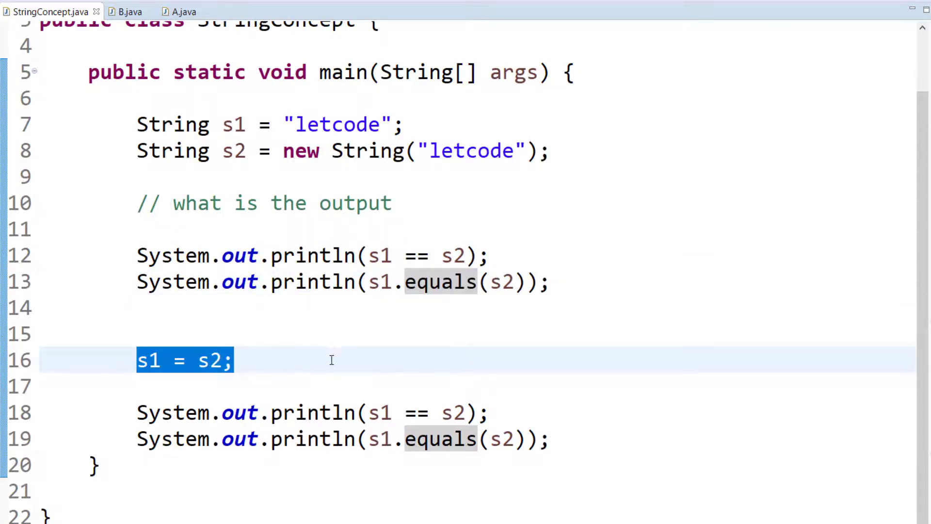
{"action": "double_click", "coordinate": [215, 359]}
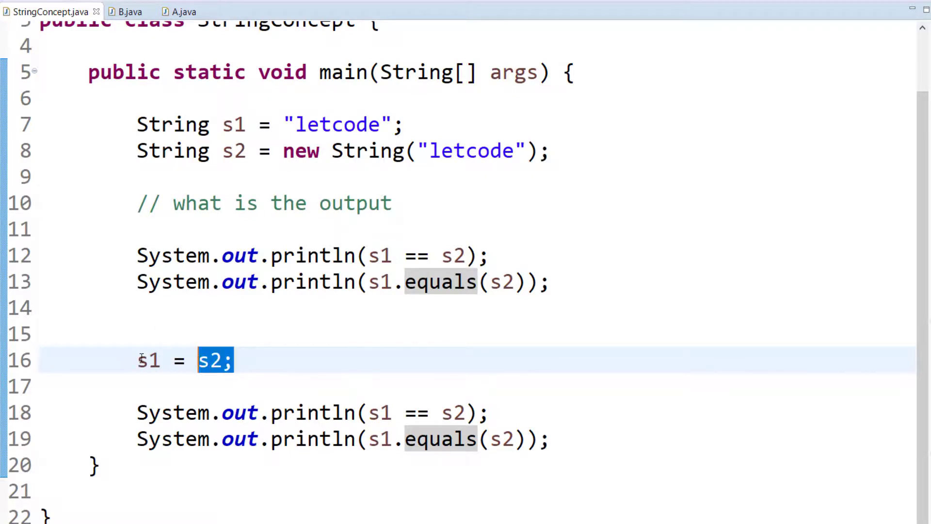
{"action": "left_click", "coordinate": [148, 360]}
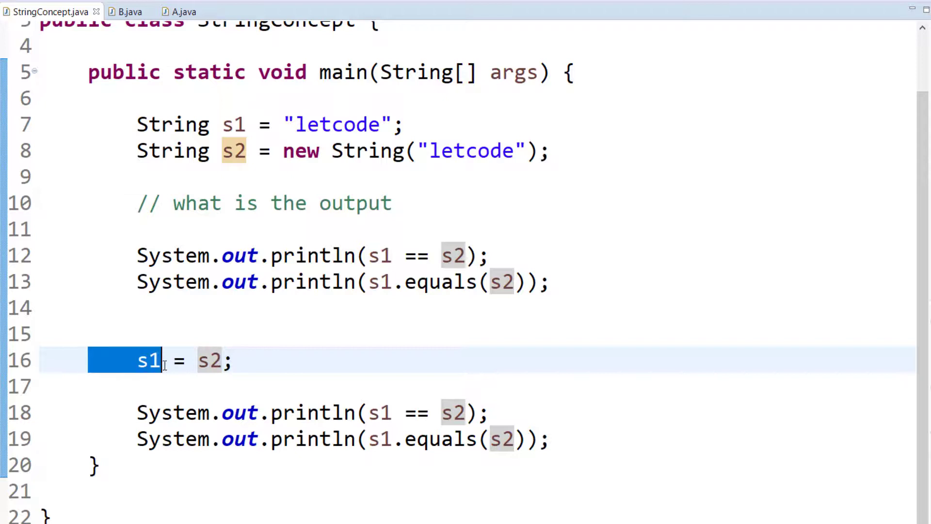
{"action": "left_click", "coordinate": [489, 374]}
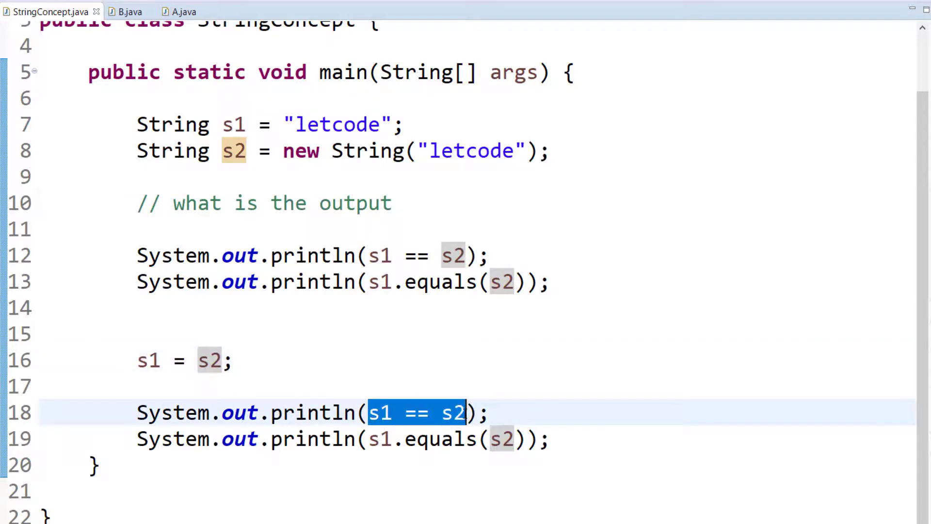
{"action": "left_click", "coordinate": [492, 412]}
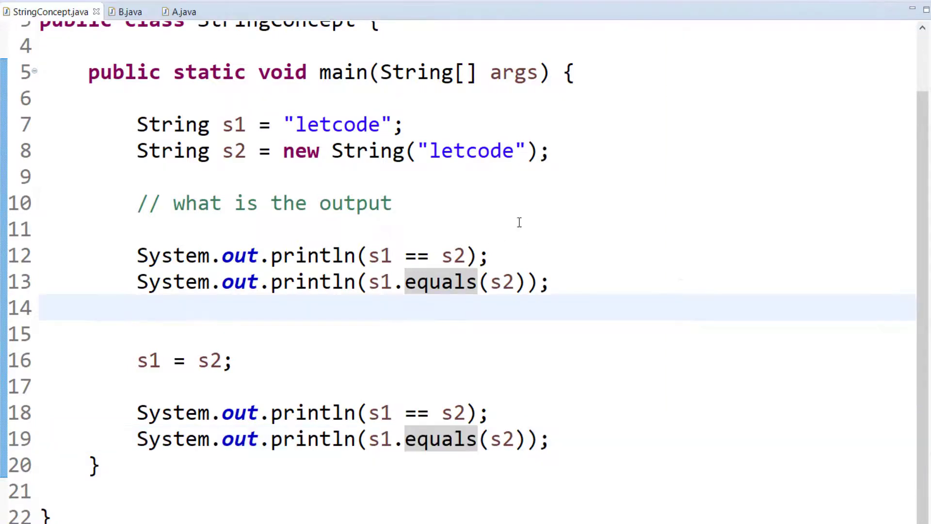
Step: Print System.identityHashCode(s1) and (s2) after the declarations, then run StringConcept
{"action": "type", "text": "St"}
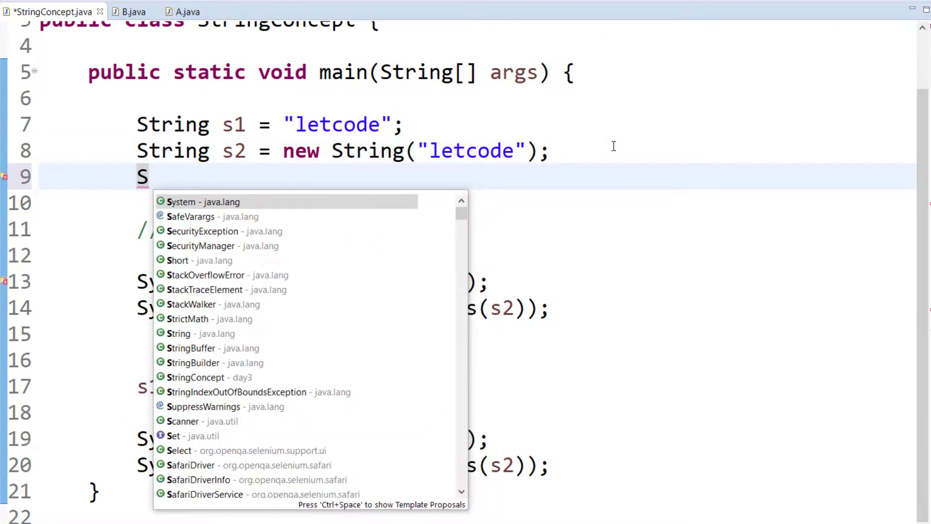
{"action": "left_click", "coordinate": [202, 201]}
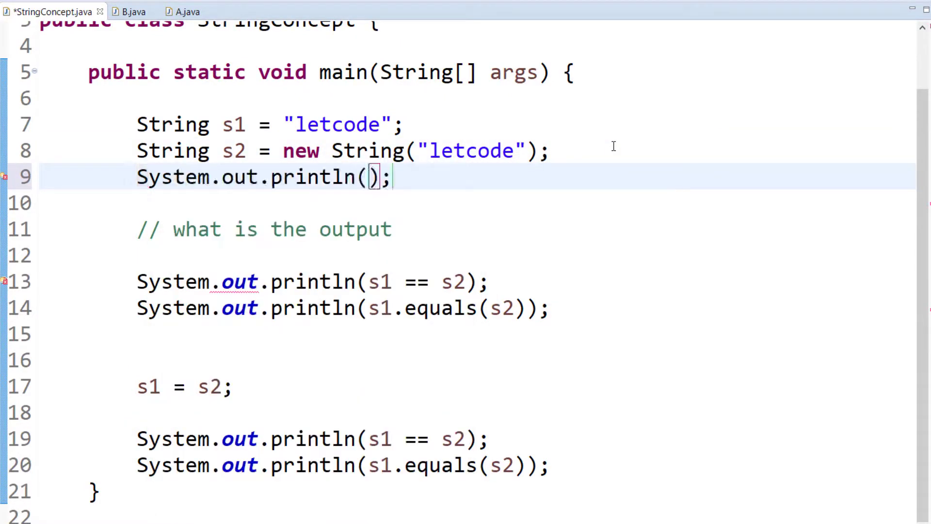
{"action": "type", "text": "SYst"}
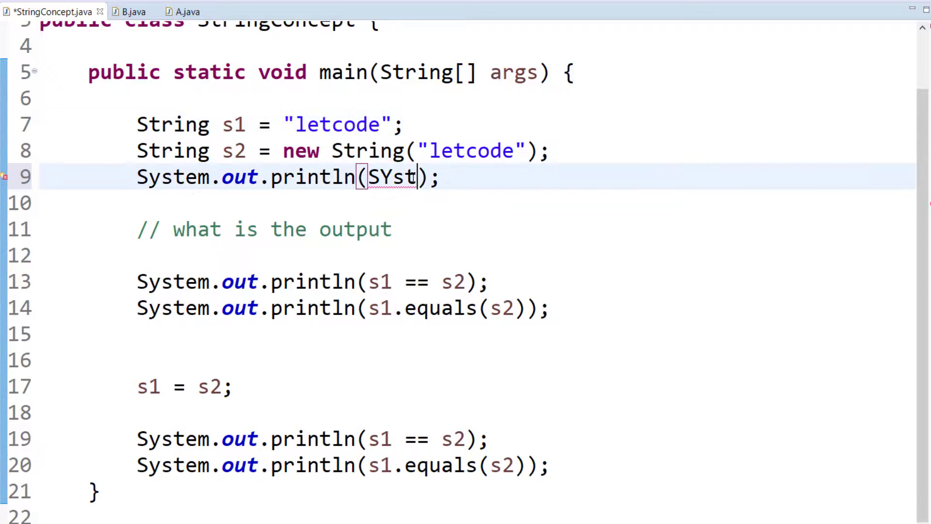
{"action": "type", "text": "System.identityHashCode(s1"}
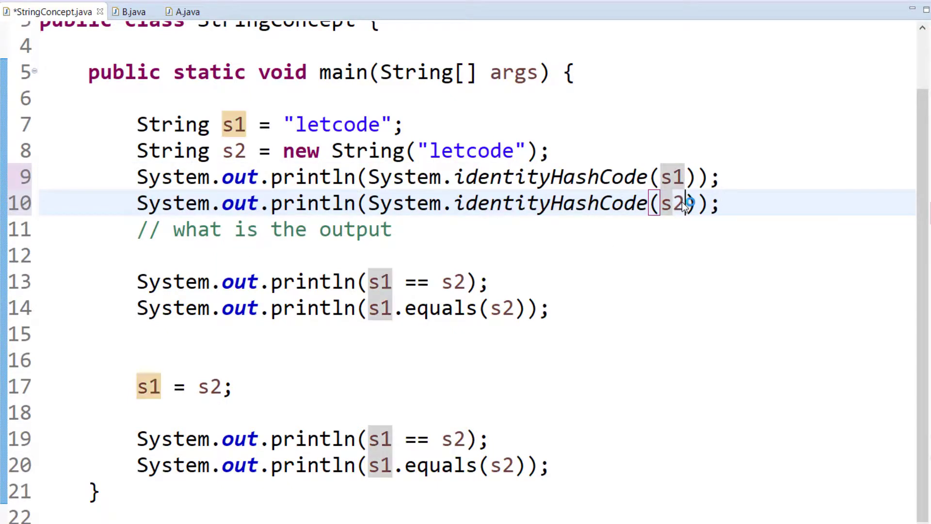
{"action": "key", "text": "ctrl+s"}
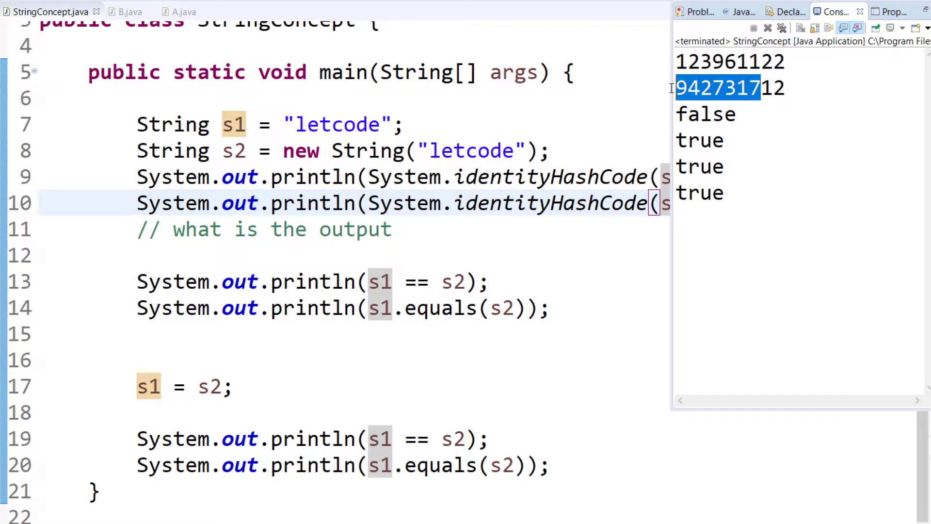
Step: Highlight the equals result in the output and select the blank line after s1 = s2
{"action": "left_click", "coordinate": [704, 113]}
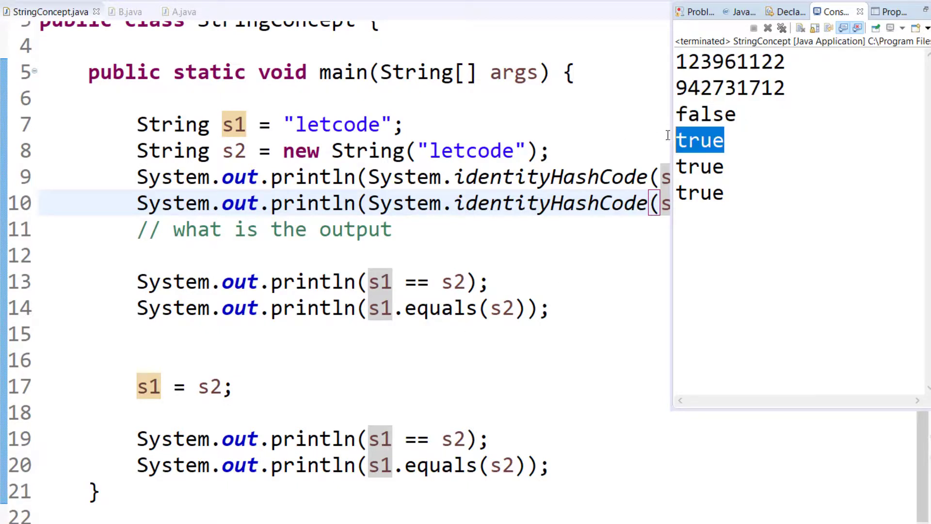
{"action": "mouse_move", "coordinate": [734, 140]}
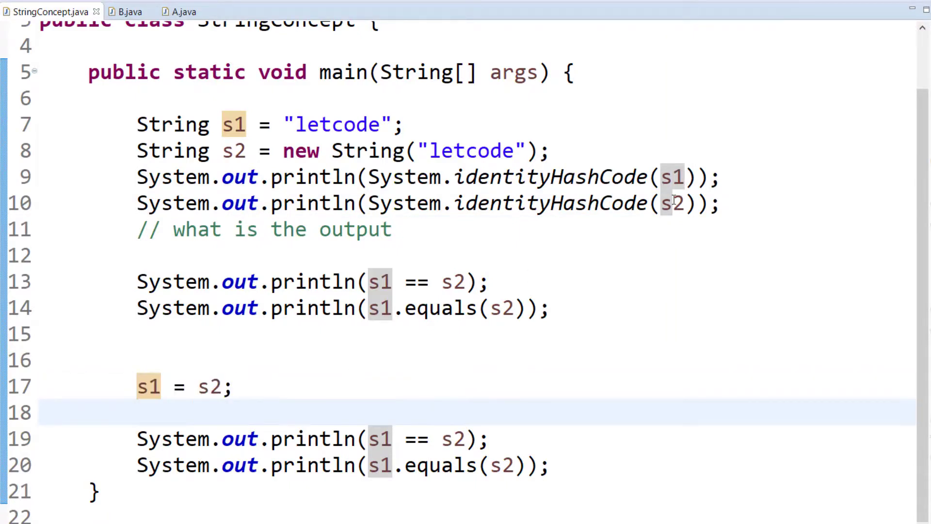
{"action": "triple_click", "coordinate": [416, 176]}
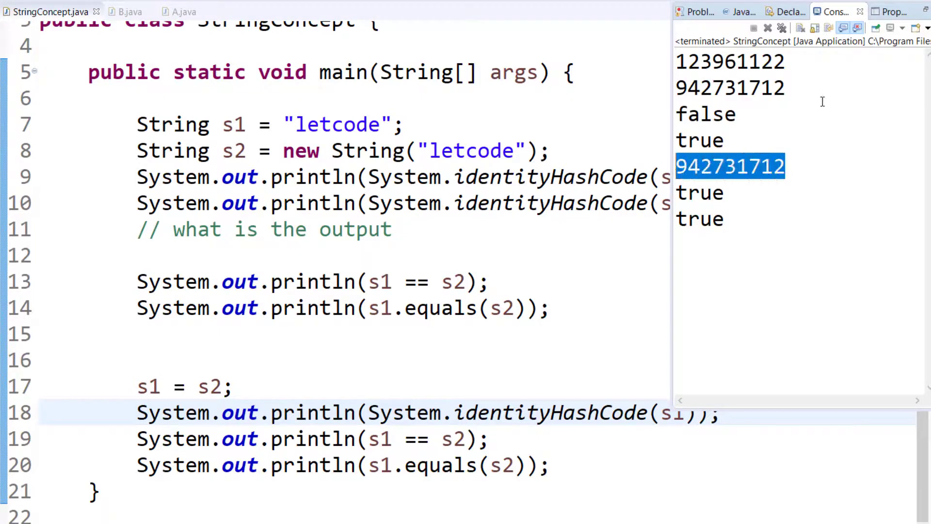
{"action": "mouse_move", "coordinate": [648, 161]}
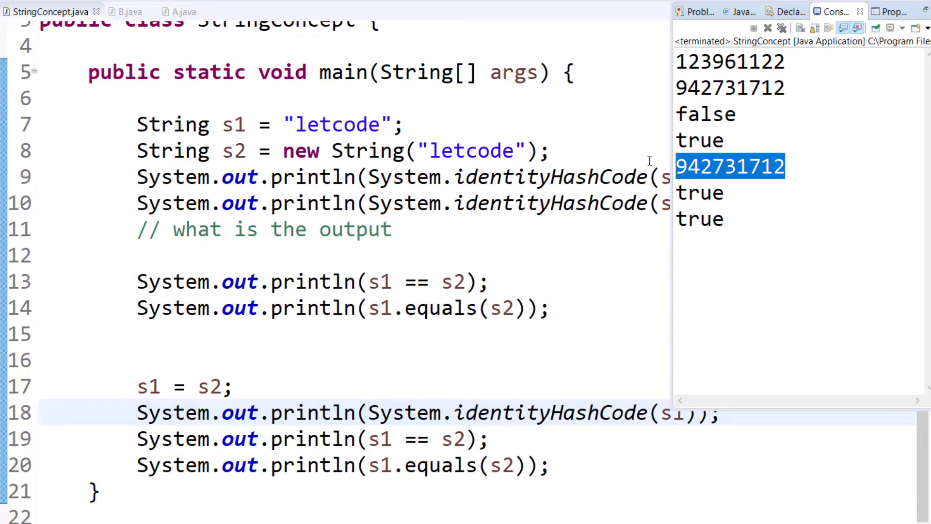
{"action": "mouse_move", "coordinate": [433, 399]}
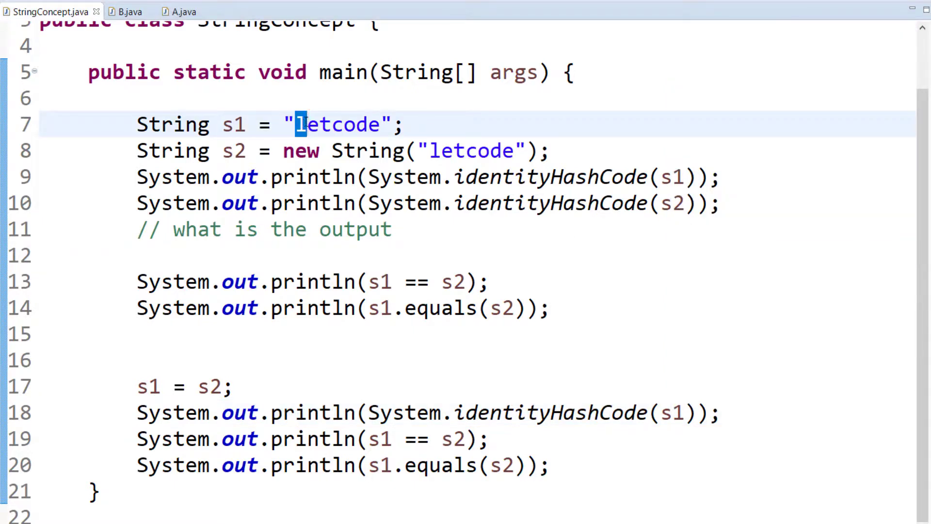
Step: Capitalise s1 to "Letcode", inspect the false comparison output, and return to B.java
{"action": "type", "text": "L"}
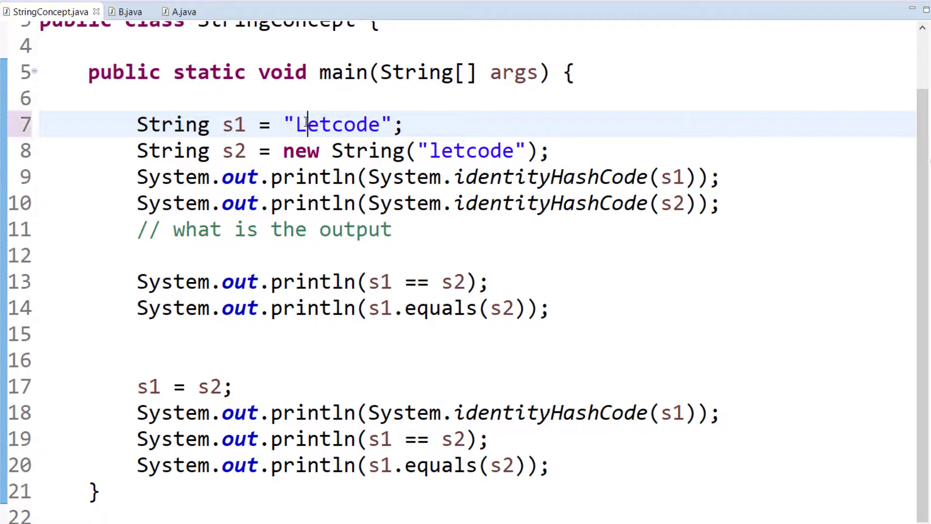
{"action": "mouse_move", "coordinate": [407, 102]}
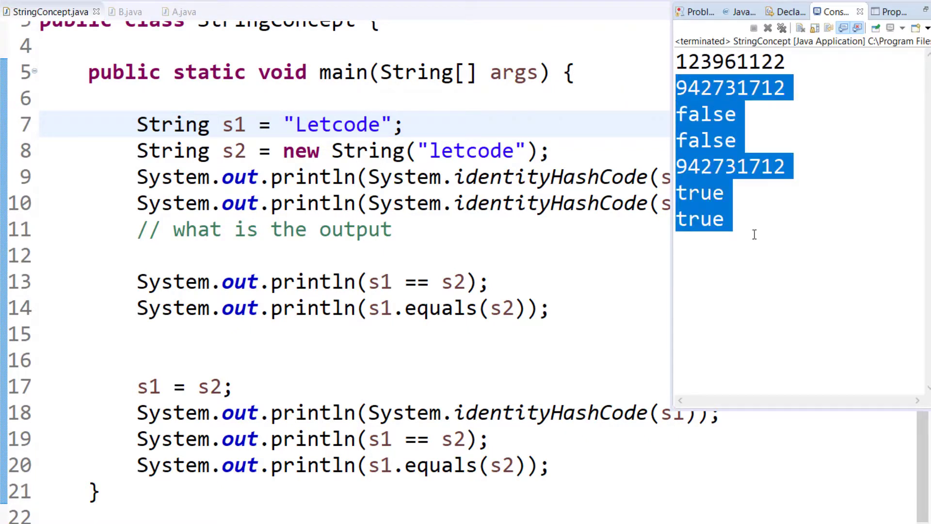
{"action": "left_click", "coordinate": [780, 140]}
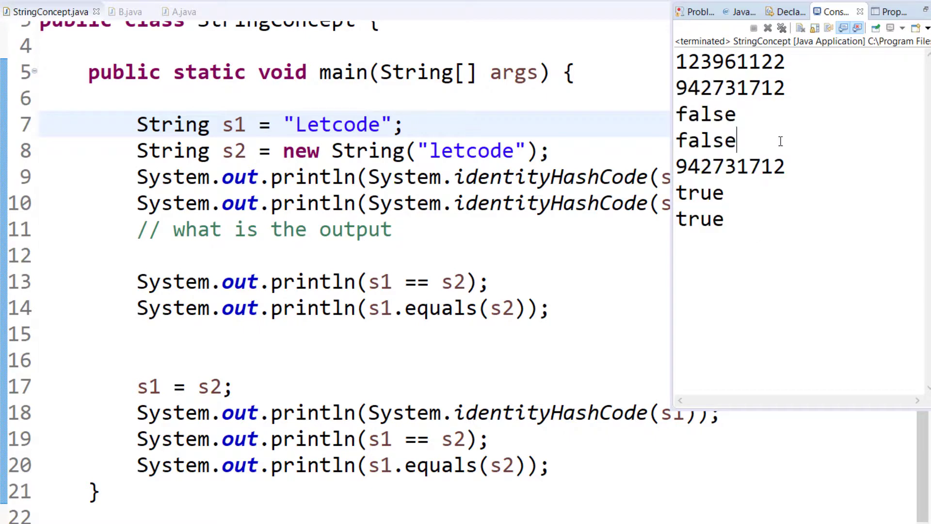
{"action": "left_click_drag", "start_coordinate": [675, 114], "coordinate": [736, 141]}
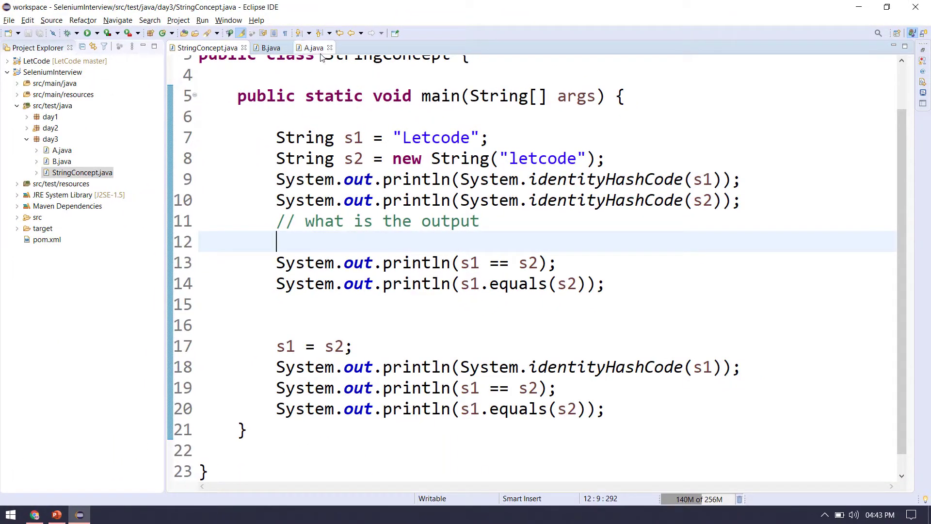
{"action": "left_click", "coordinate": [268, 47]}
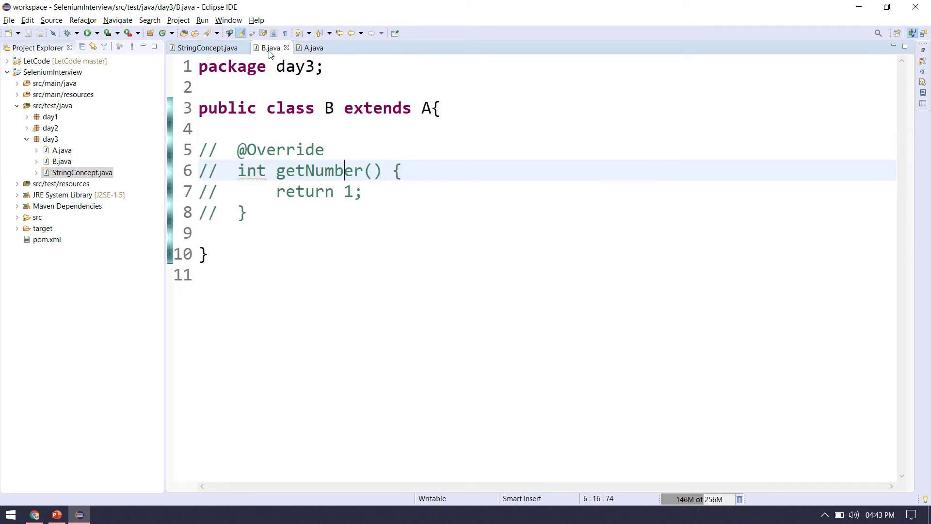